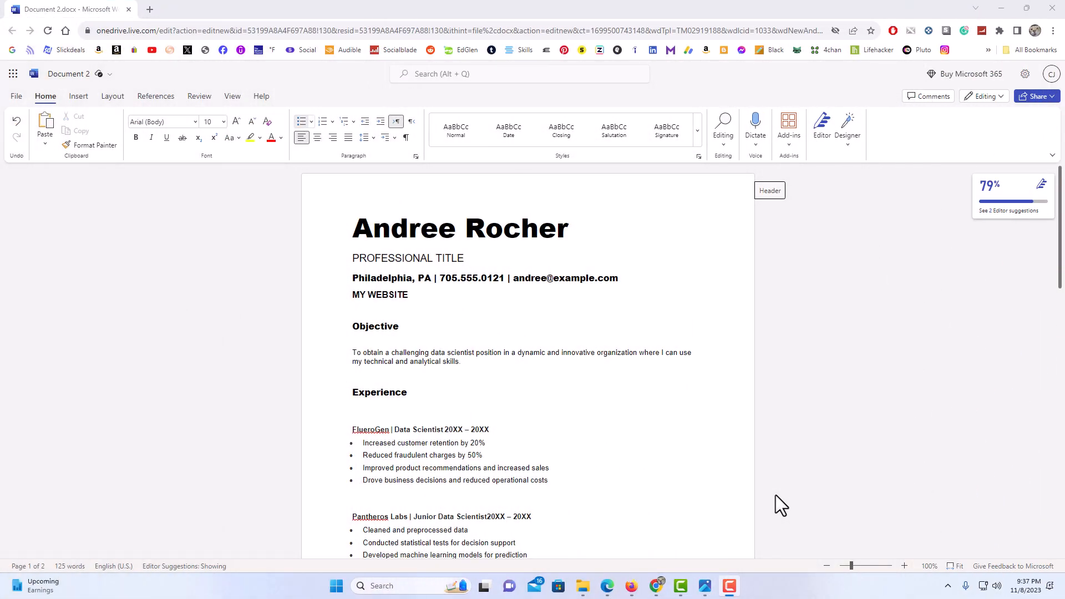
mouse_move(636, 446)
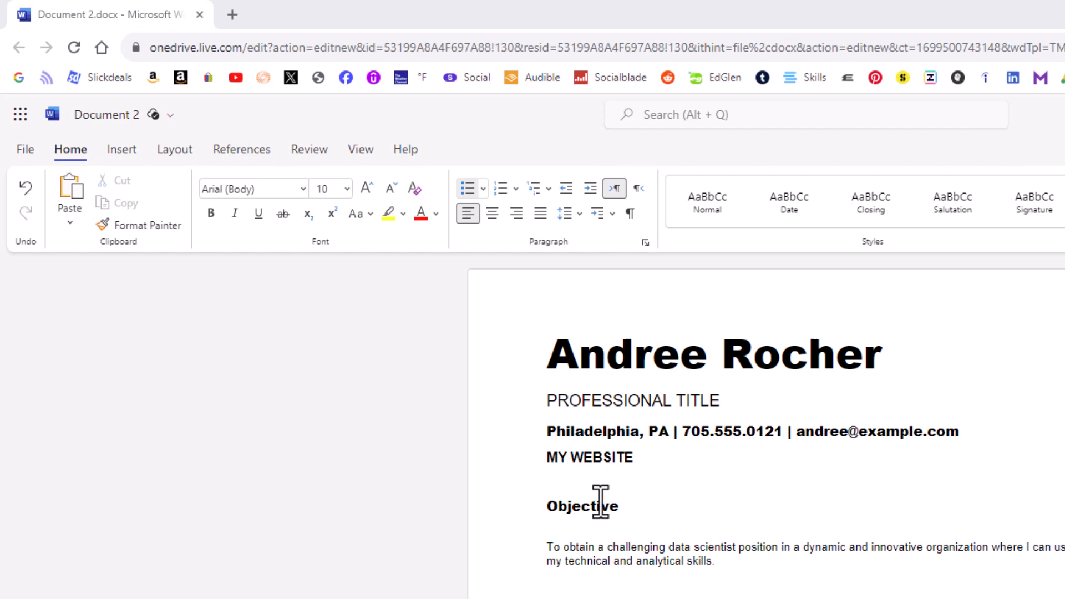
- Load the Google homepage in a new Chrome tab and copy its web address
double_click(590, 467)
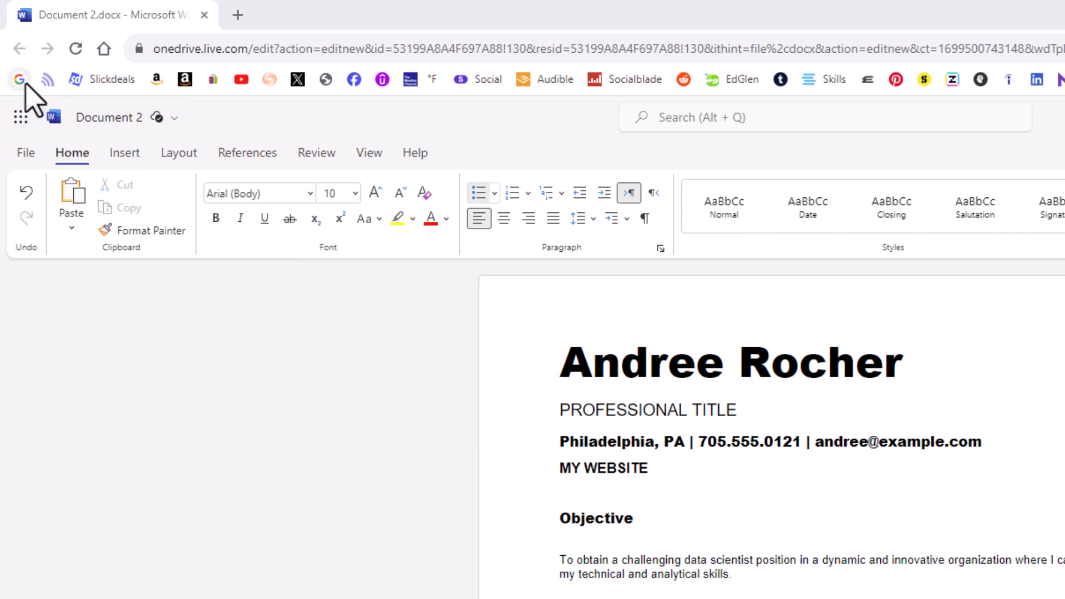
click(19, 79)
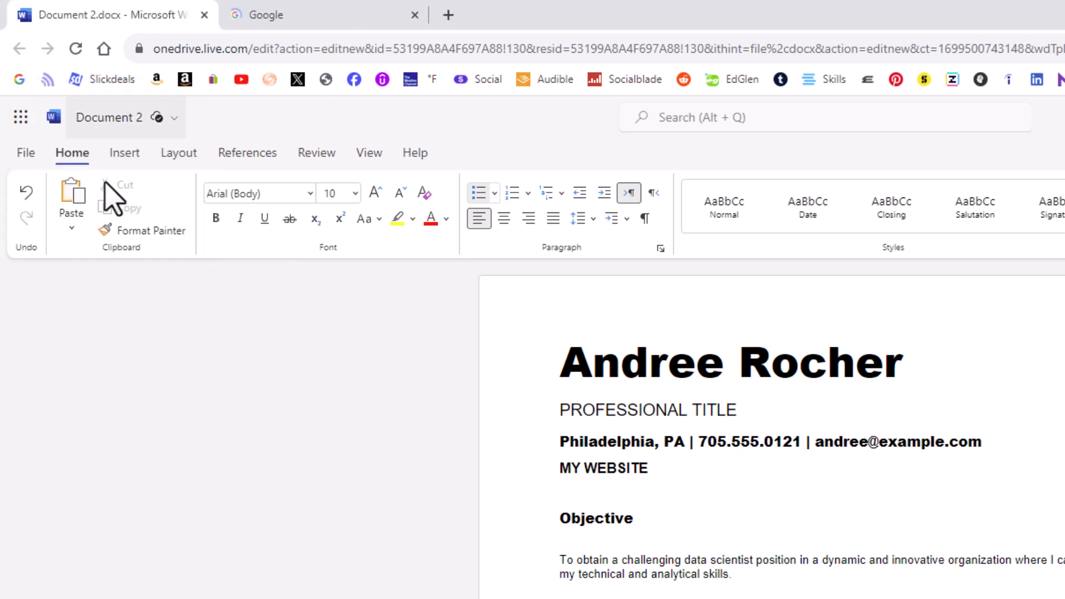
click(292, 15)
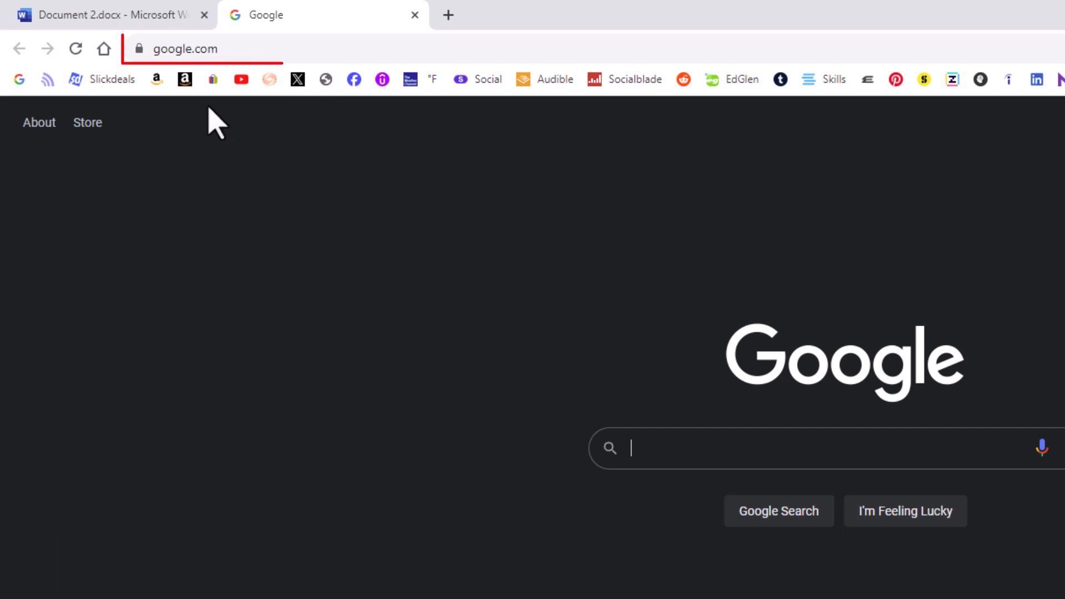
mouse_move(246, 48)
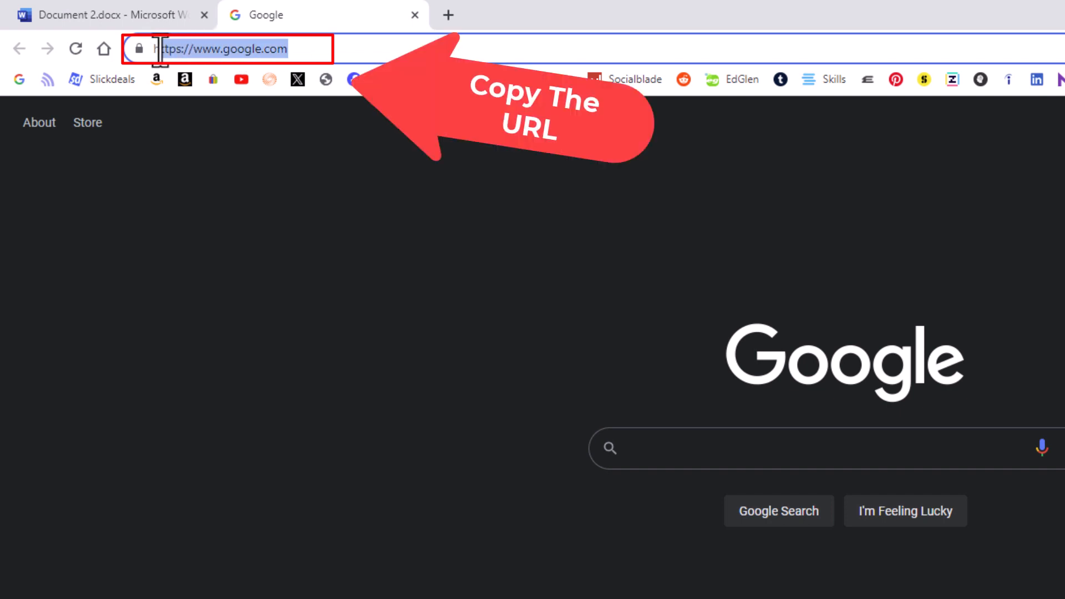
right_click(221, 49)
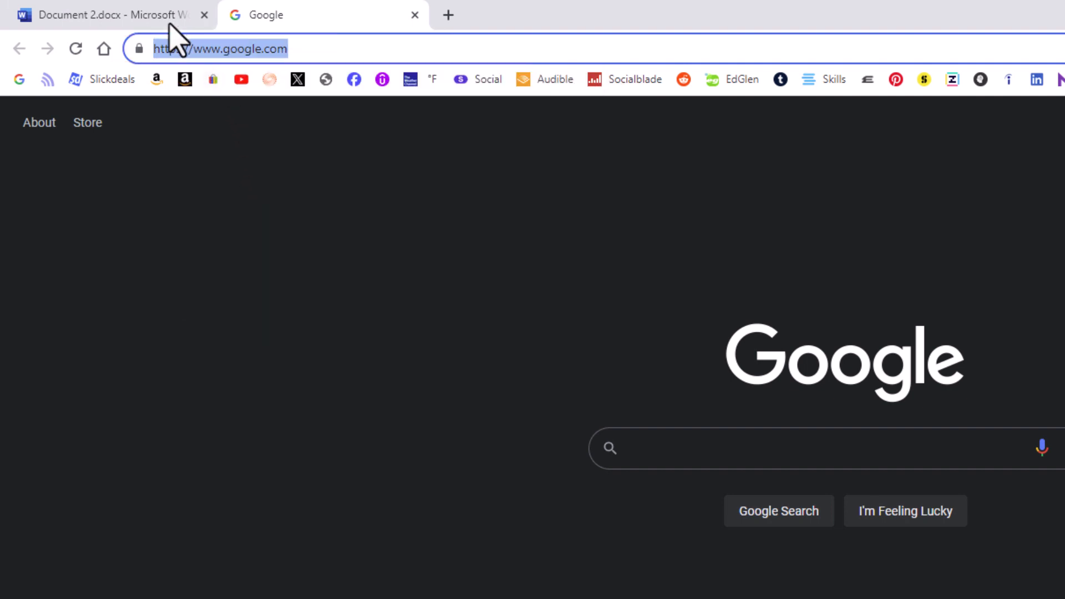
- Return to the resume document and select the MY WEBSITE text
click(113, 14)
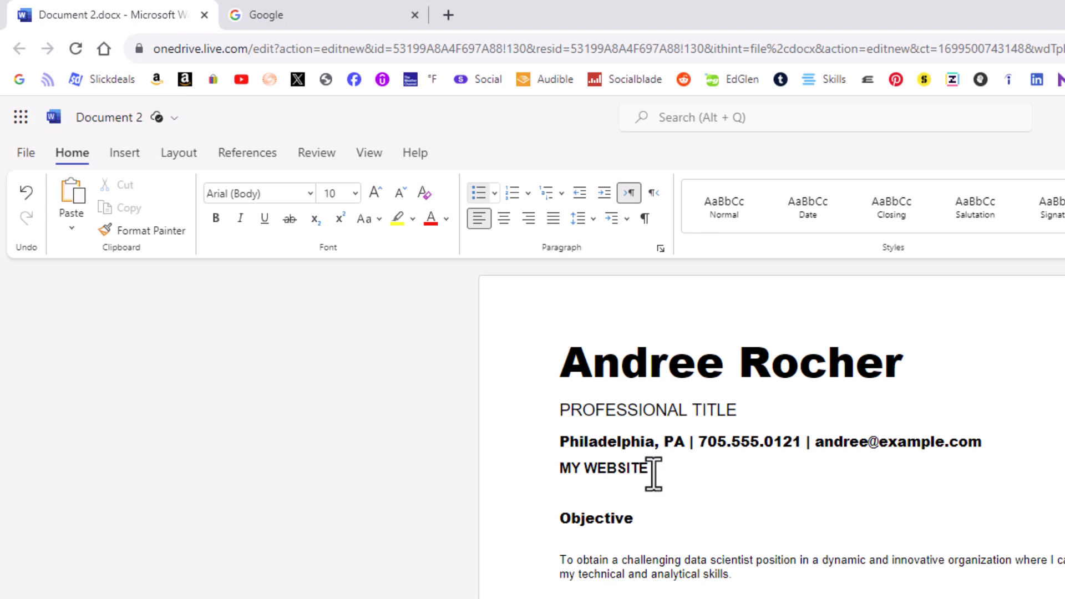
double_click(603, 468)
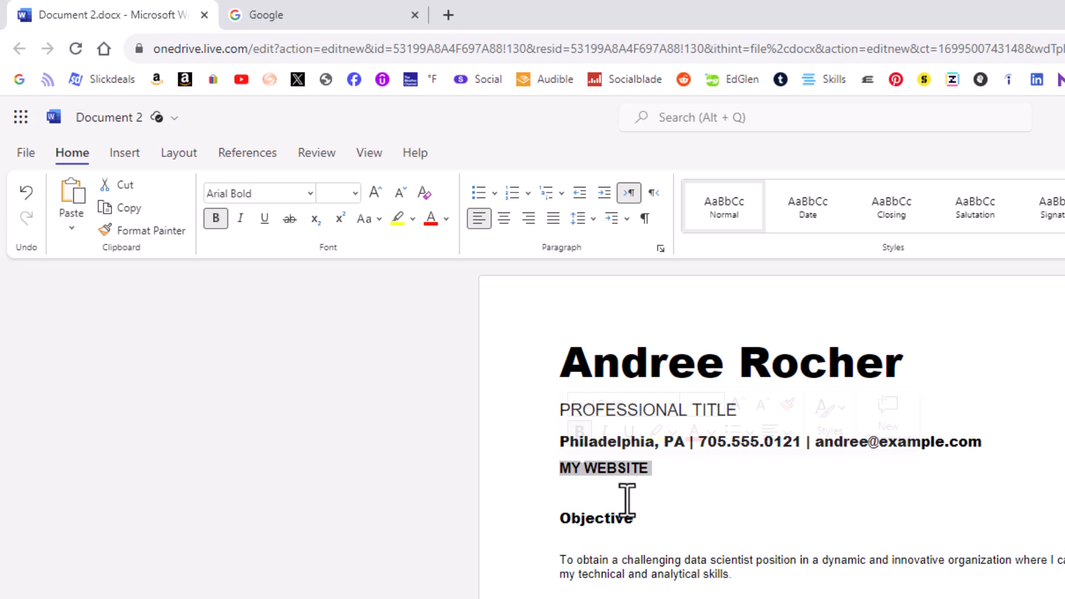
mouse_move(281, 275)
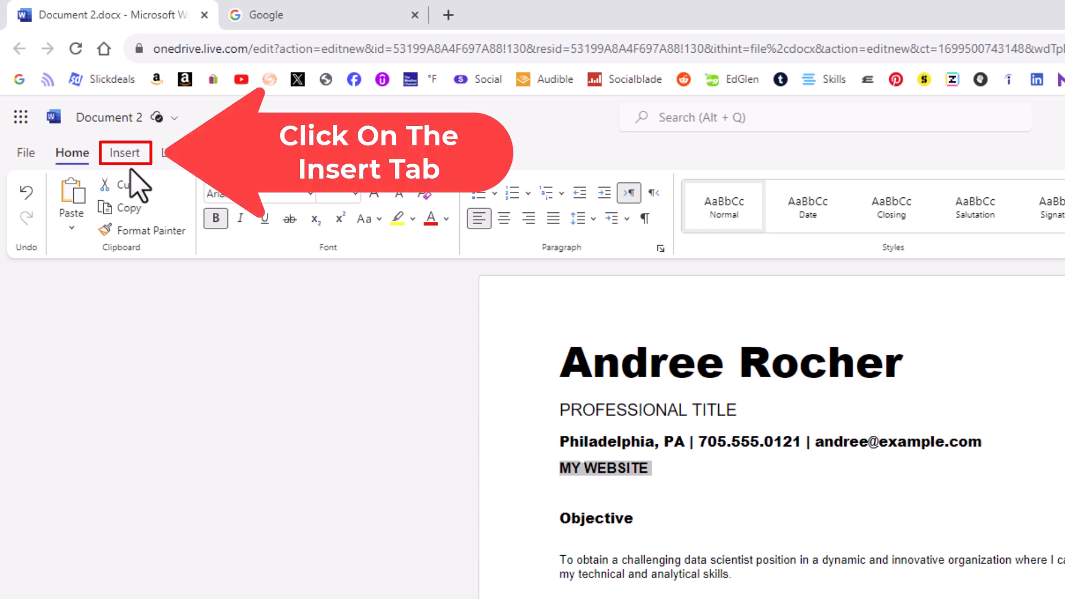
- Bring up the Insert Link dialog for the selected MY WEBSITE text
click(125, 151)
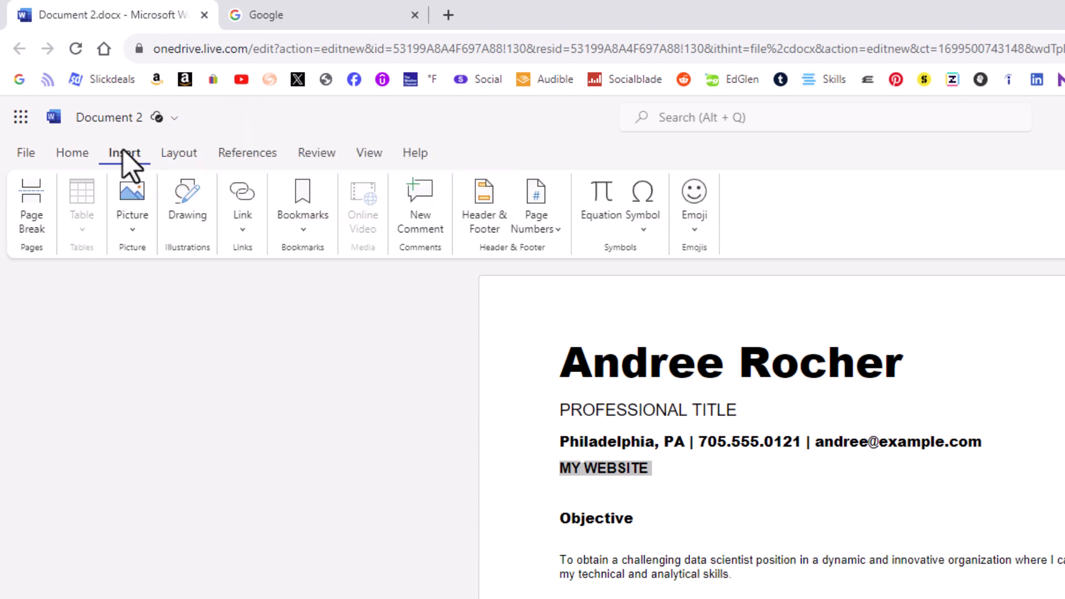
mouse_move(184, 268)
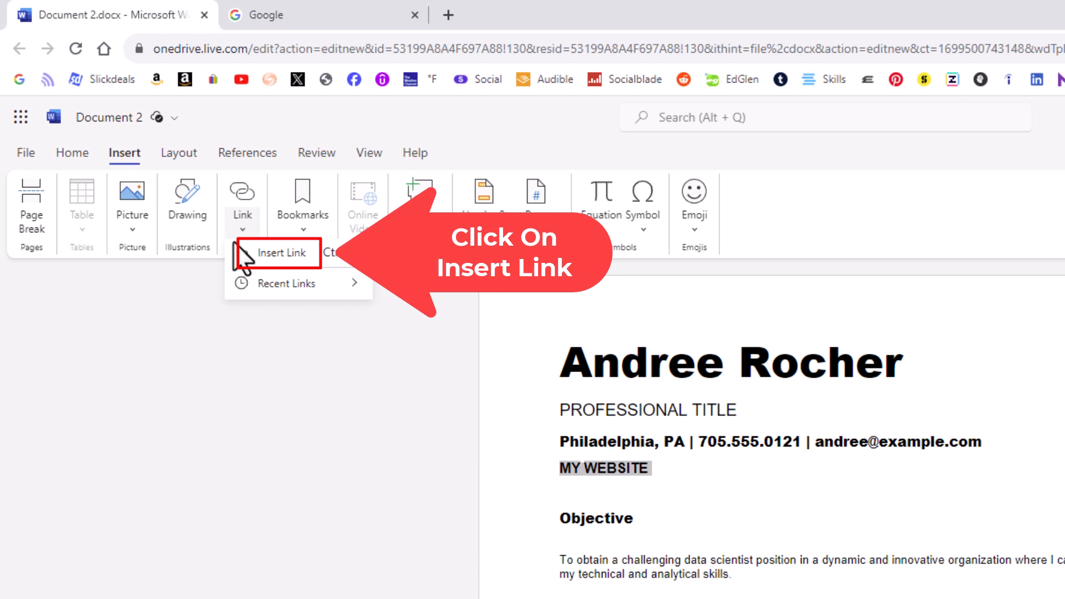
click(275, 253)
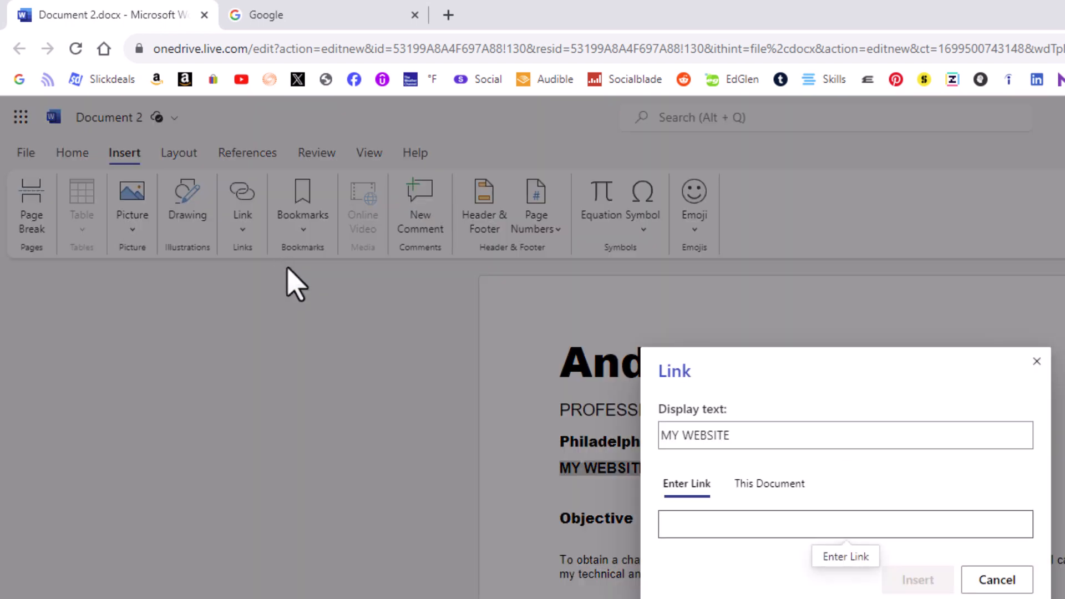
mouse_move(687, 476)
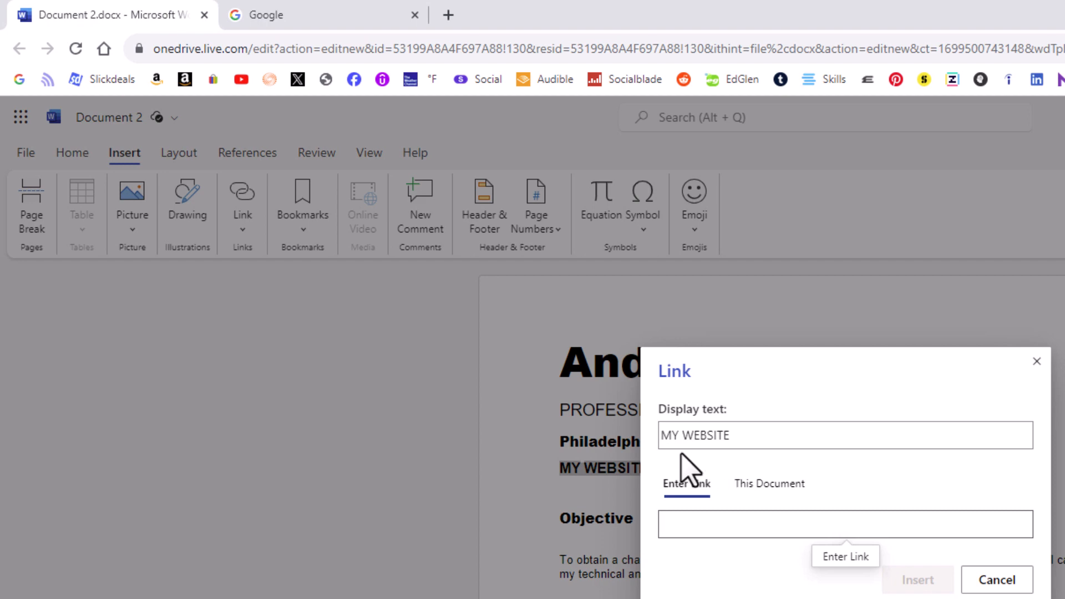
mouse_move(716, 469)
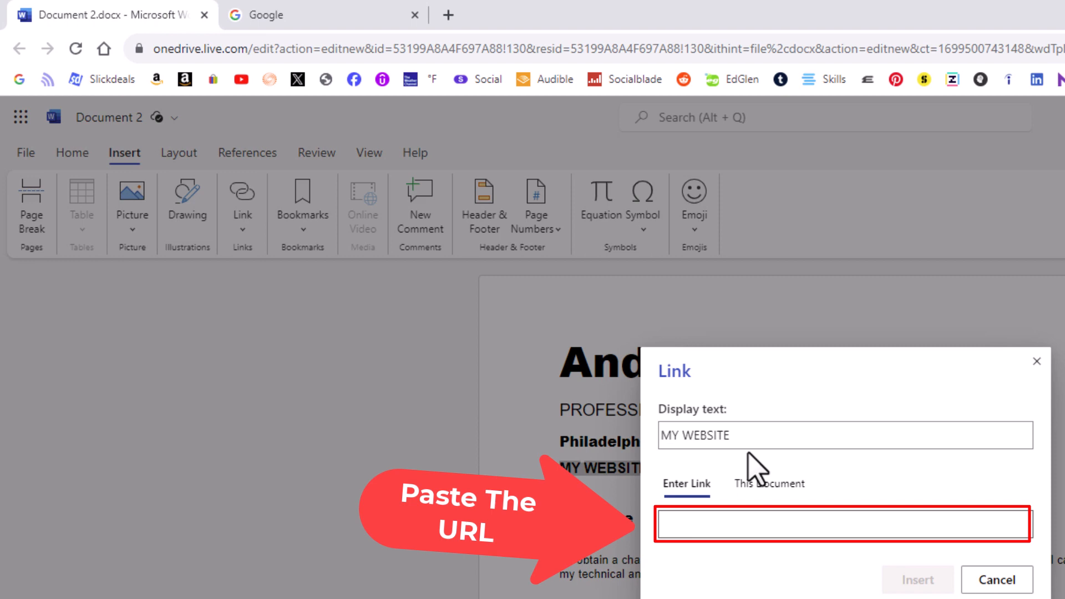
text(https://www.google.com/)
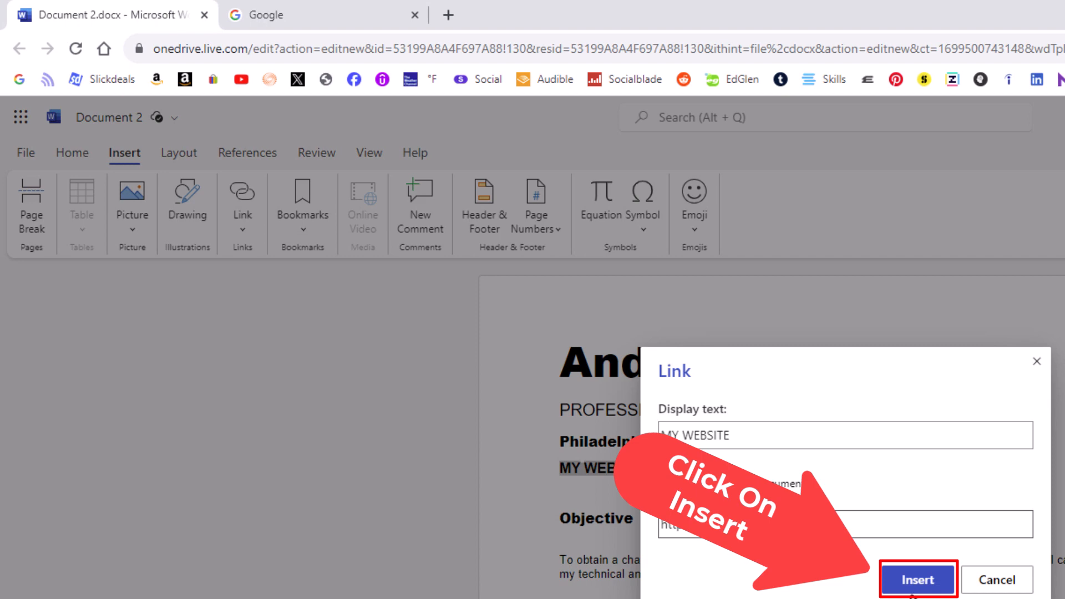
click(916, 579)
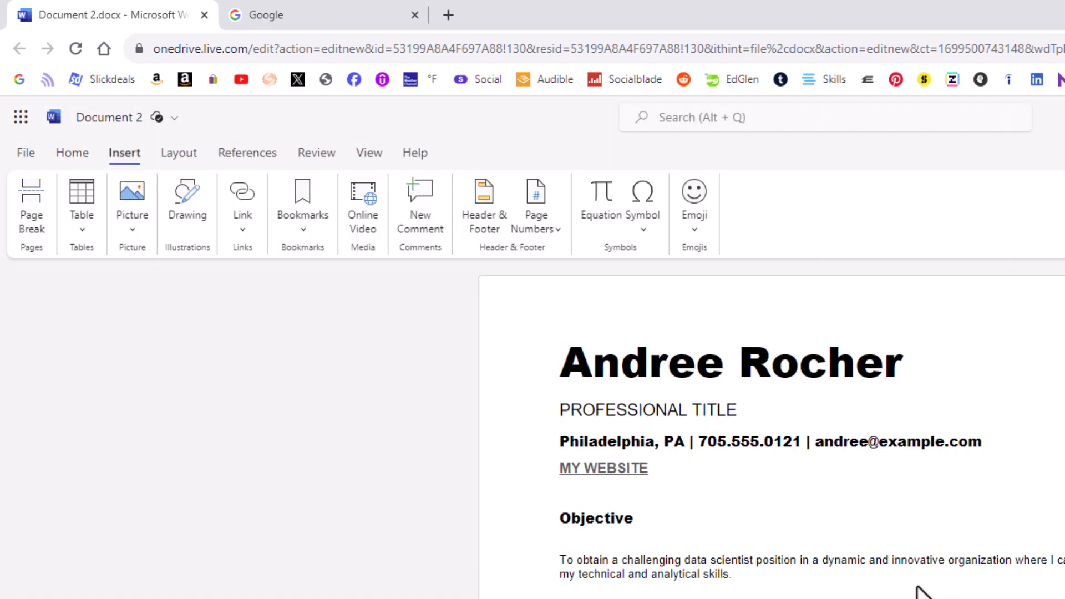
mouse_move(637, 493)
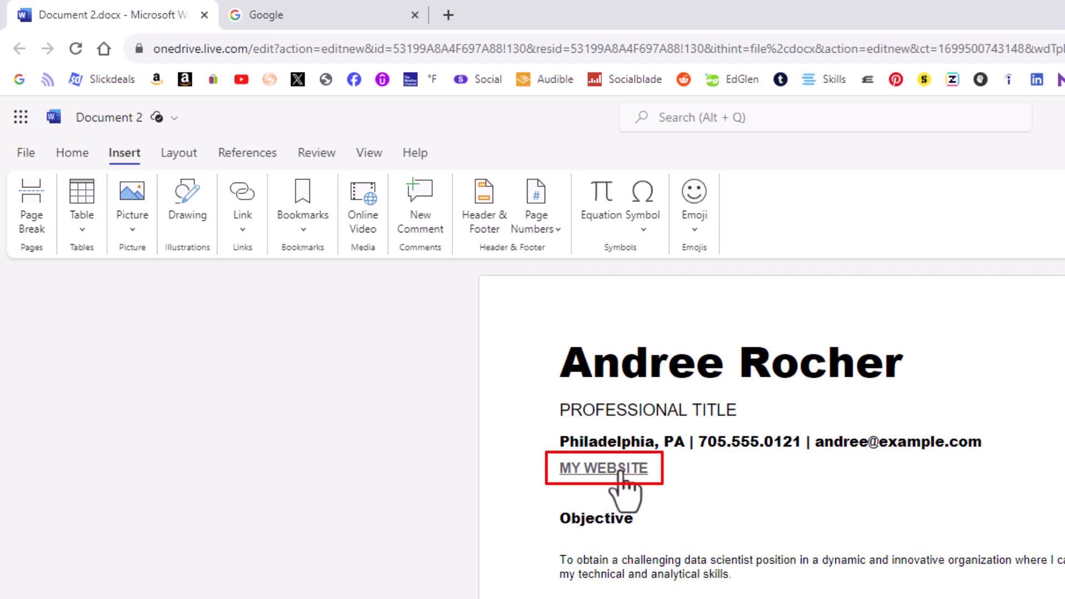
mouse_move(604, 468)
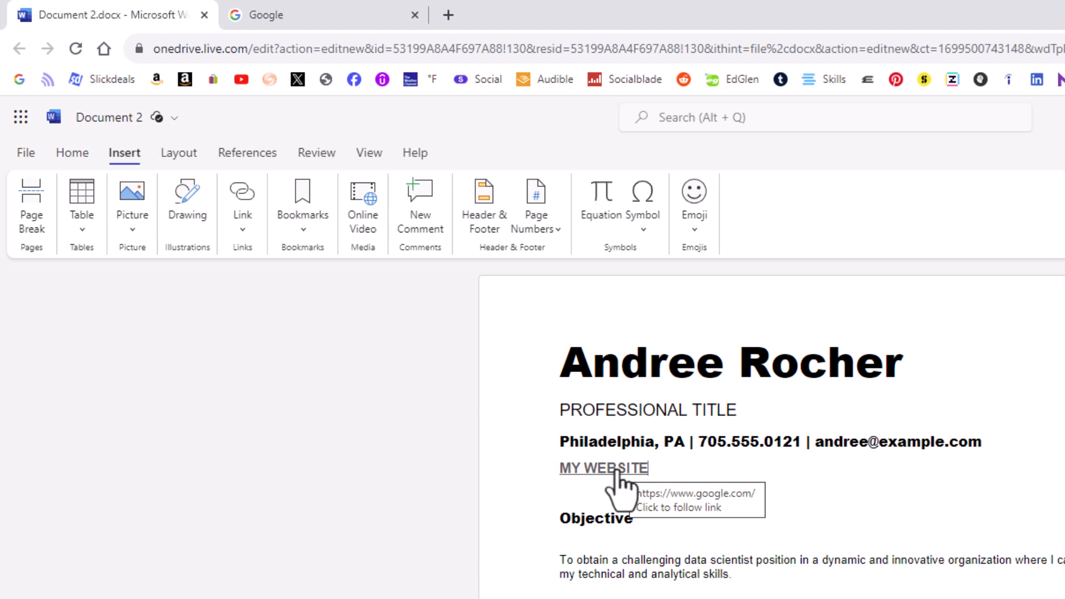
mouse_move(622, 486)
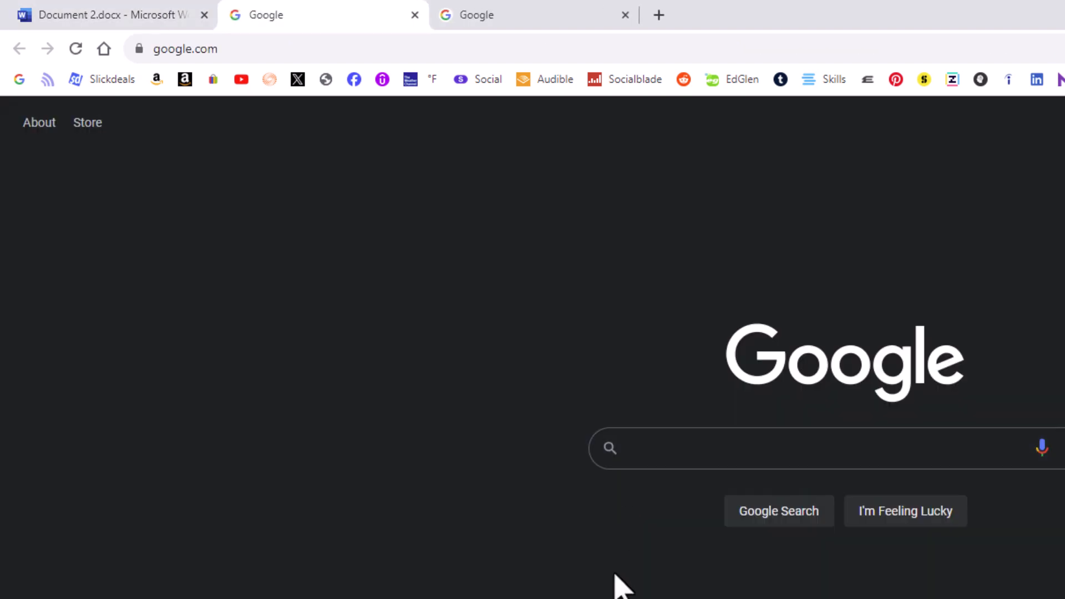
- Return to the resume after the MY WEBSITE link opens Google in a new tab
click(106, 15)
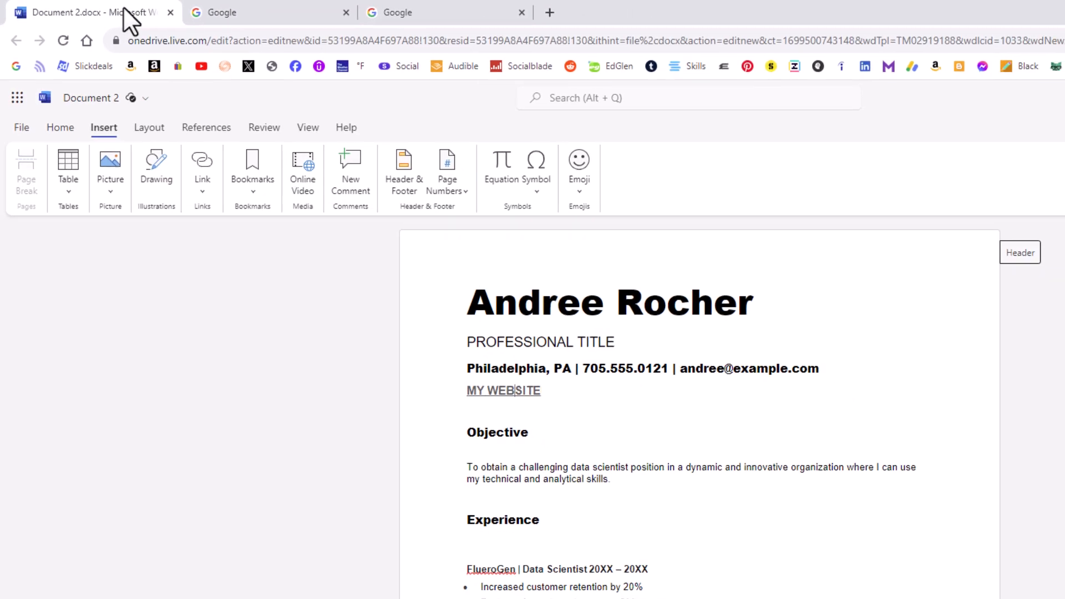